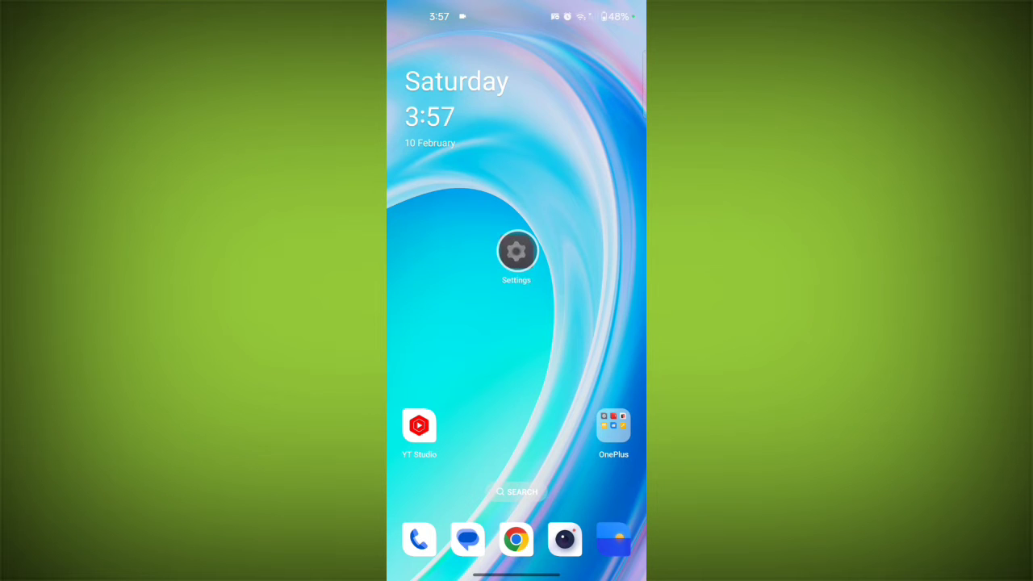
Go from the home screen into Settings and reach the Wallpapers & style page
left_click(516, 251)
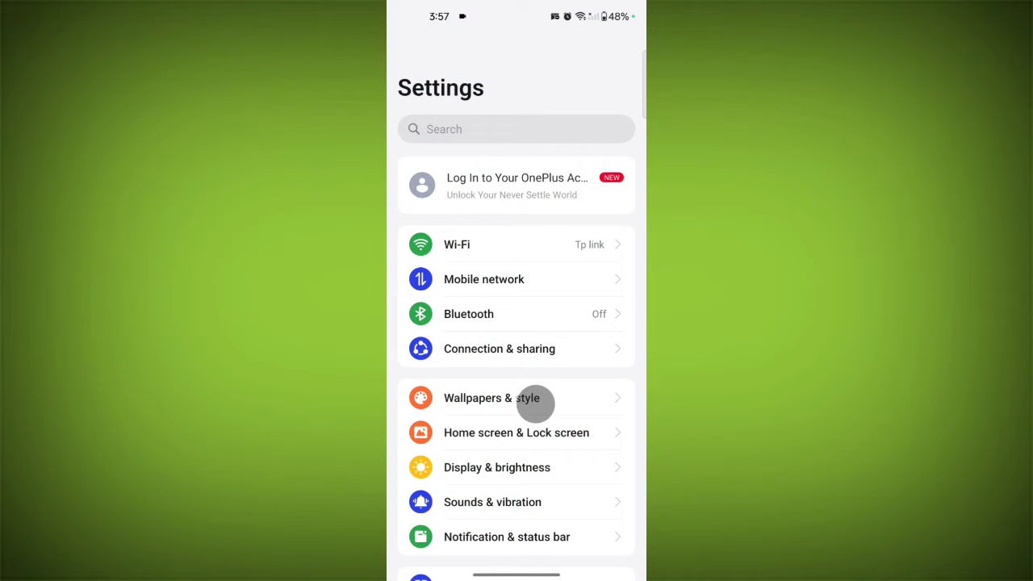
scroll("down", 3)
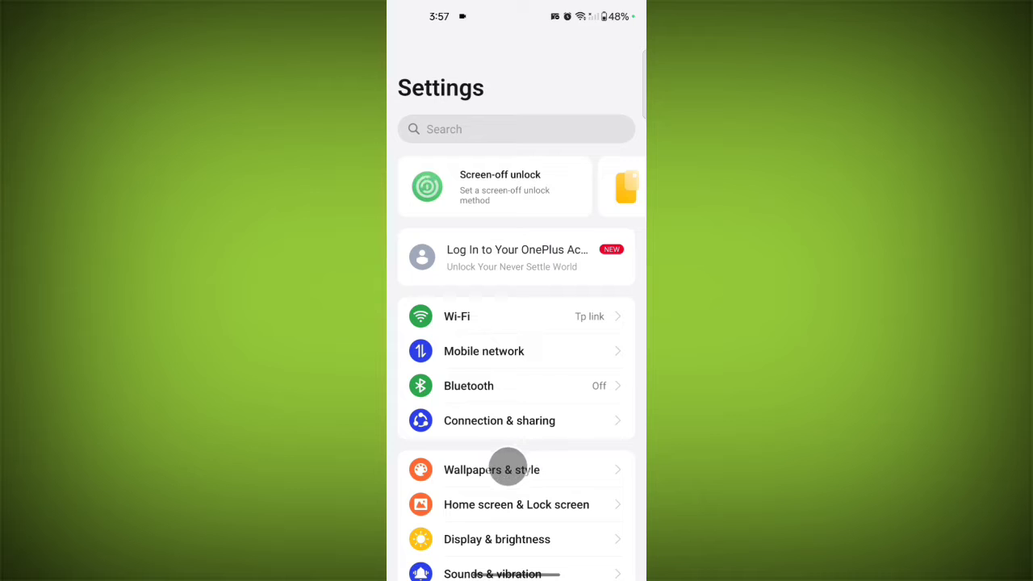
left_click(491, 468)
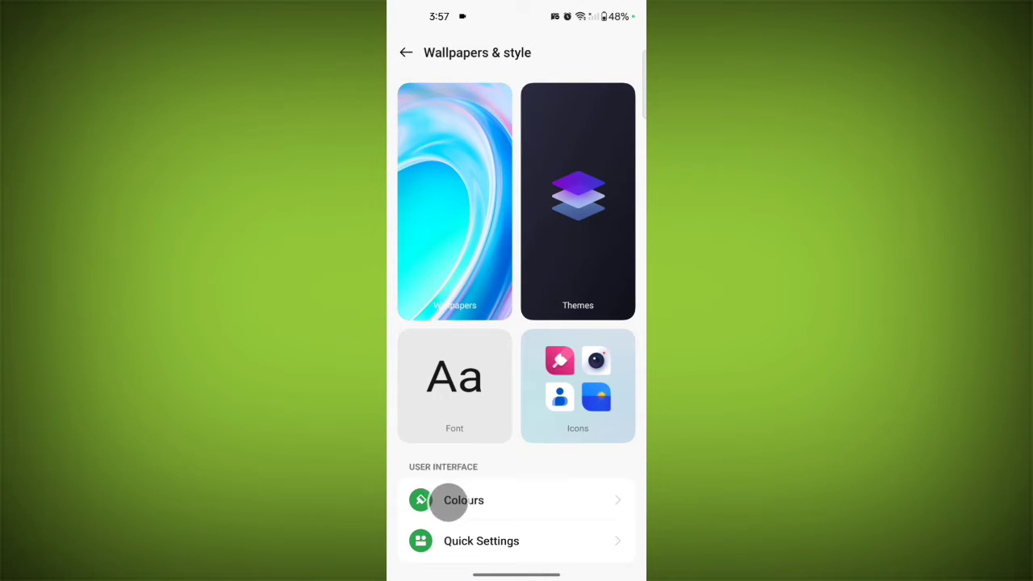
Make the quick settings tiles Rhombus-shaped and return to Wallpapers & style
left_click(480, 541)
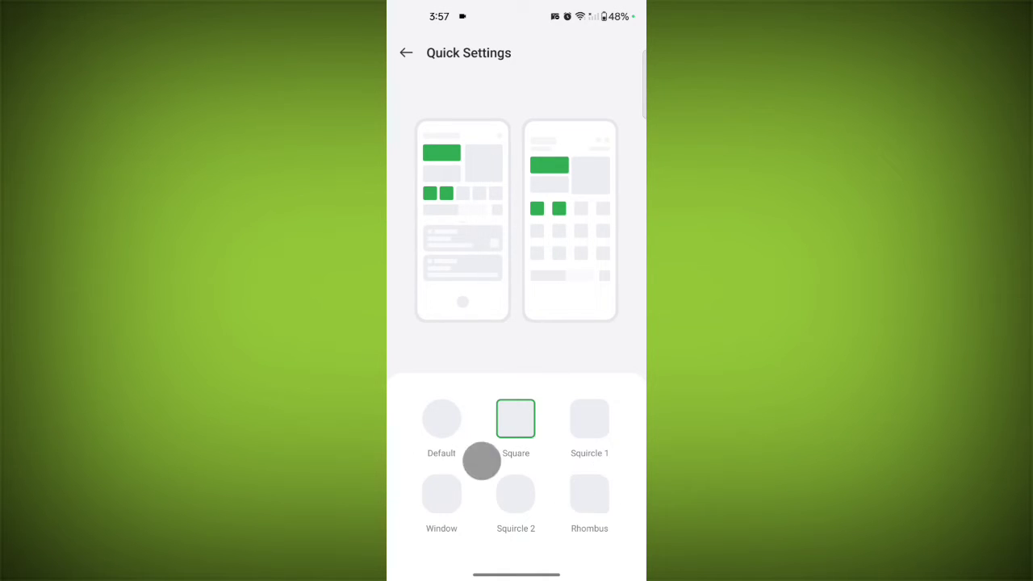
left_click(589, 494)
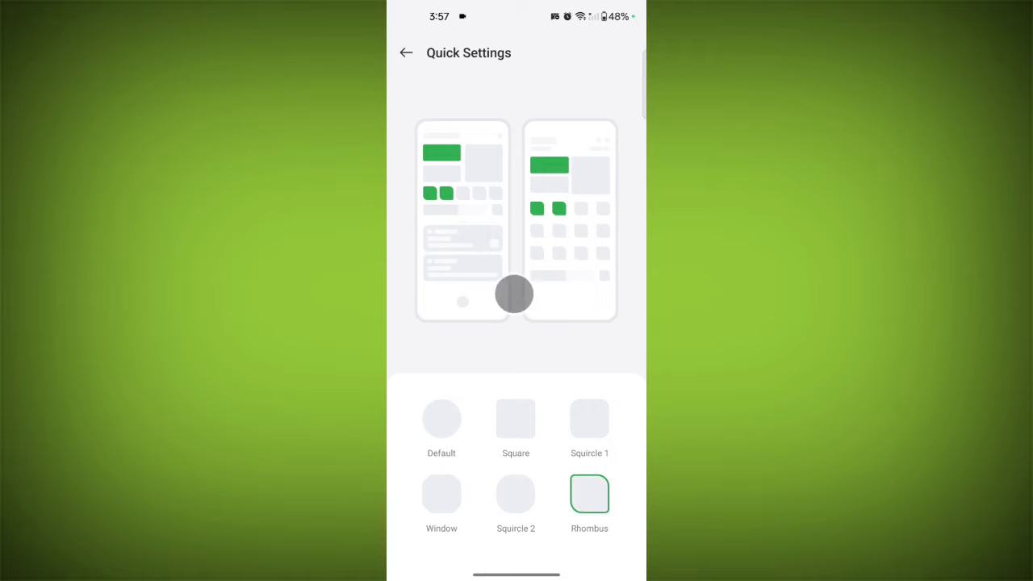
left_click(407, 52)
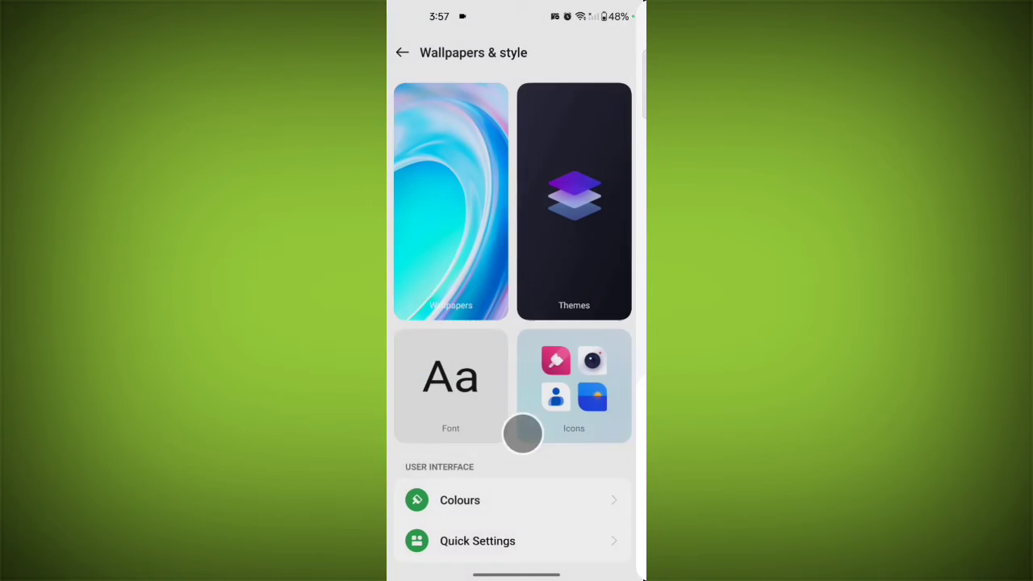
Choose the Alpine colour palette, briefly trying Coastal before settling back on Alpine
left_click(458, 500)
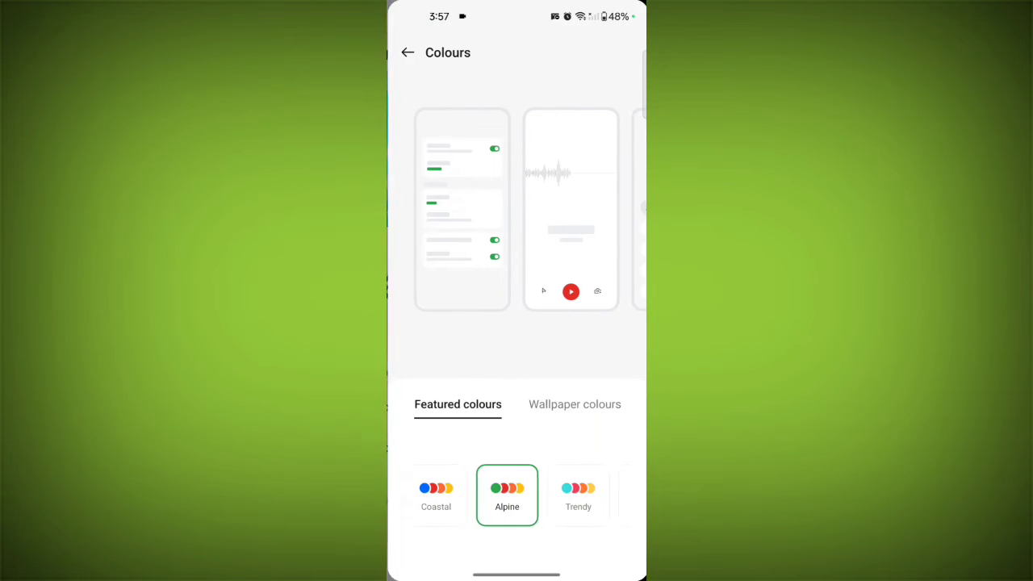
left_click(507, 489)
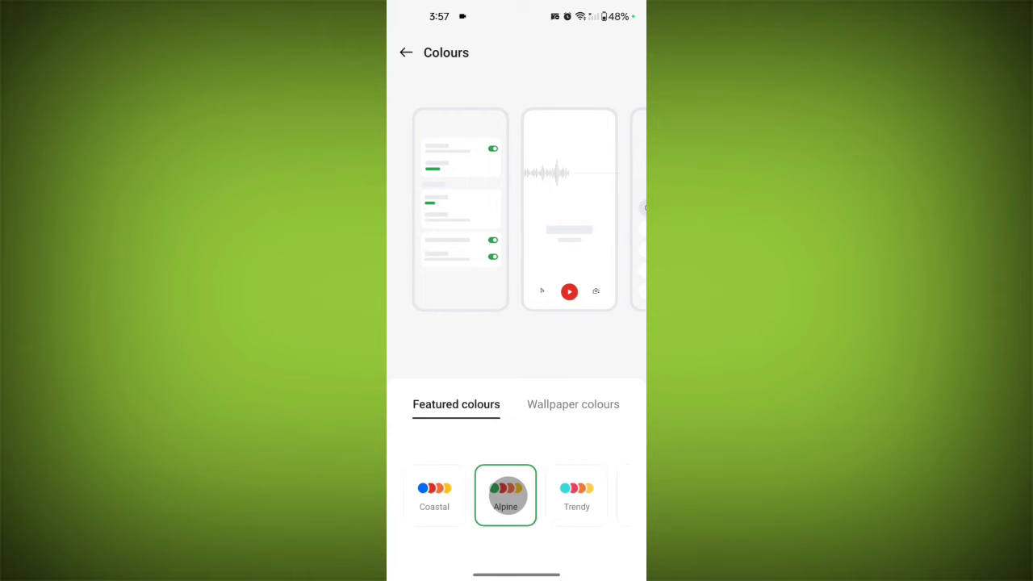
left_click(434, 491)
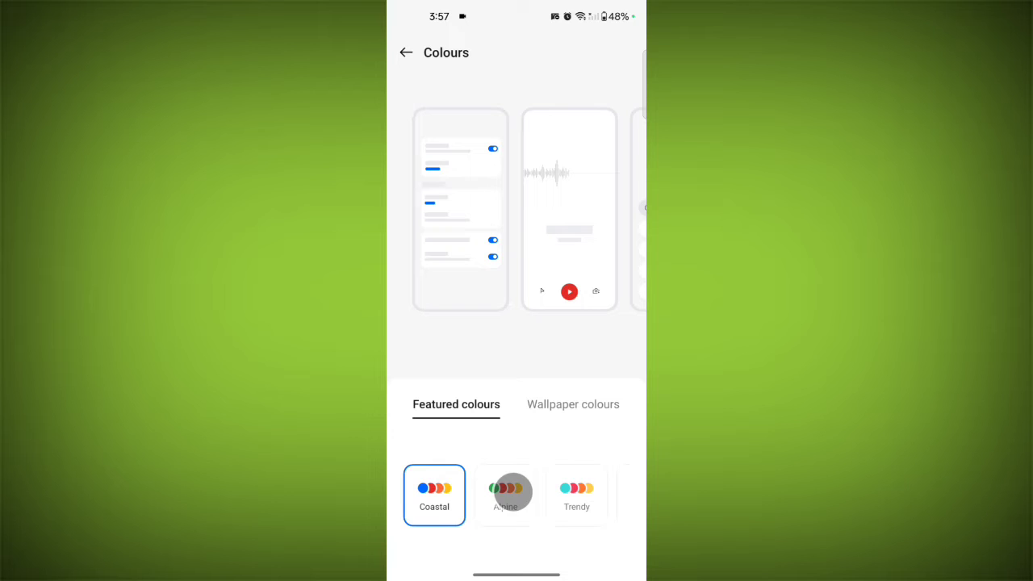
left_click(505, 491)
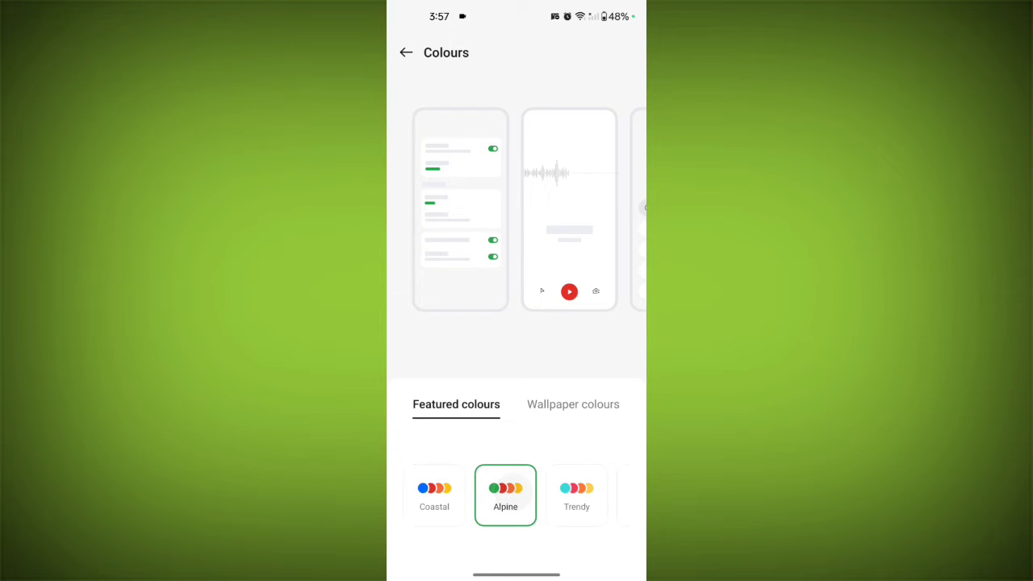
left_click(407, 51)
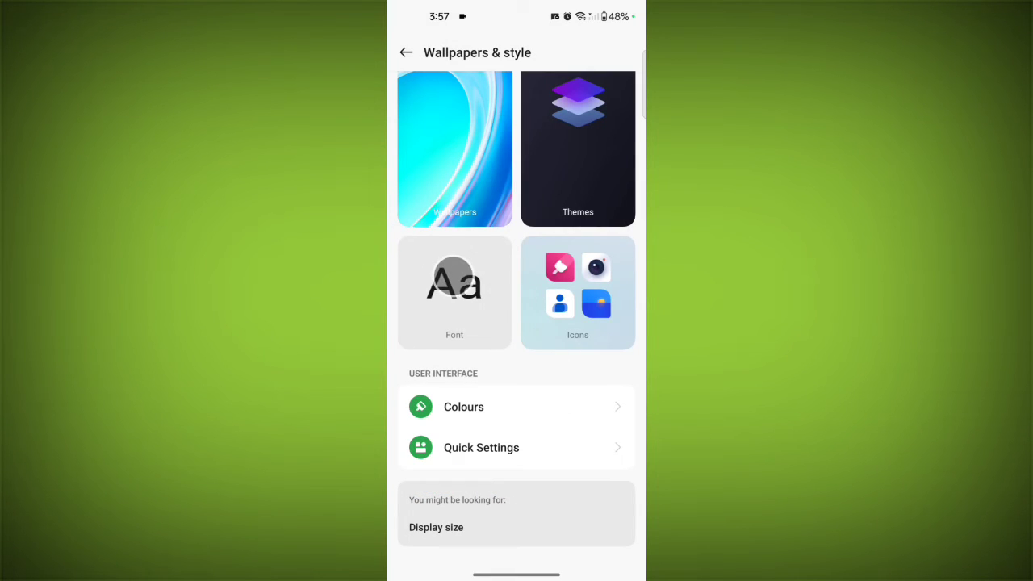
Look over the Font page, leaving Roboto selected, before heading home
left_click(454, 292)
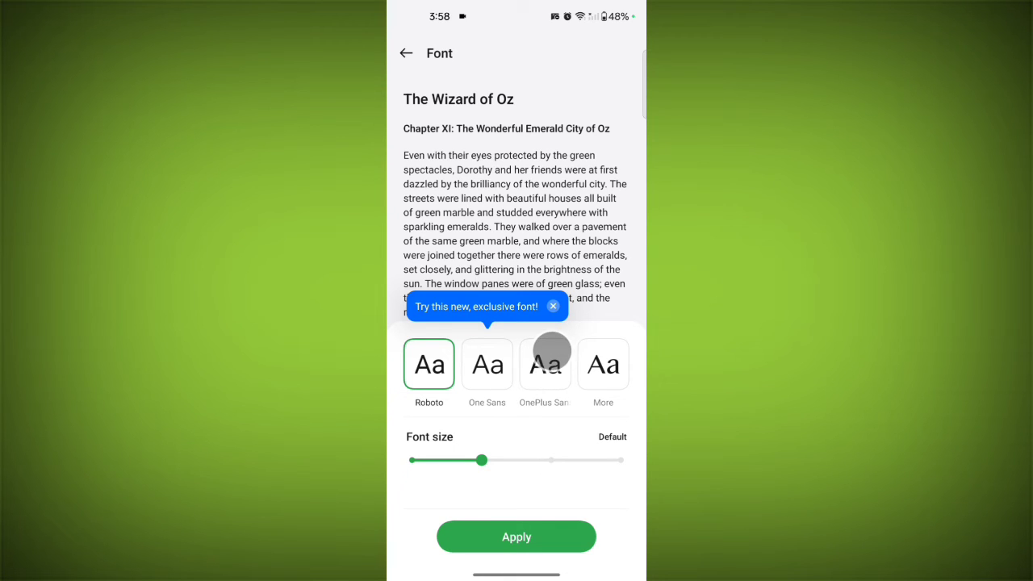
left_click(552, 307)
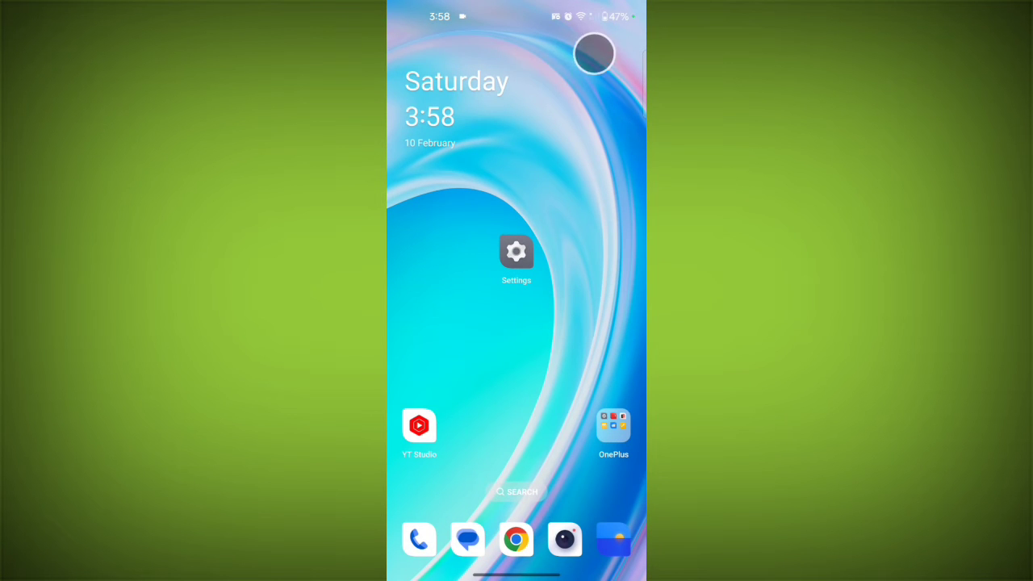
Swipe the shade fully open to reveal the restyled Rhombus quick settings tiles
scroll("down", 3)
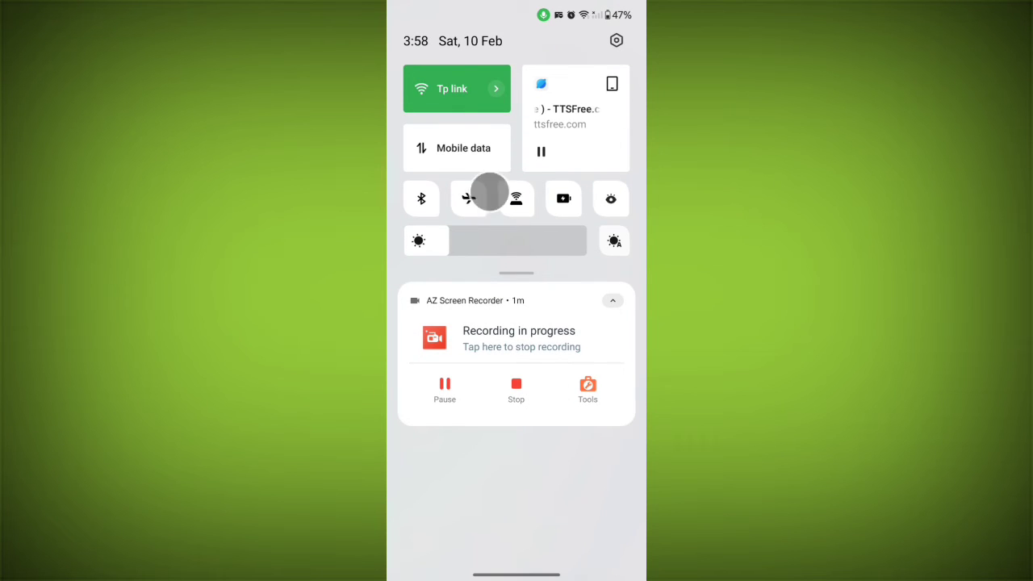
scroll("down", 3)
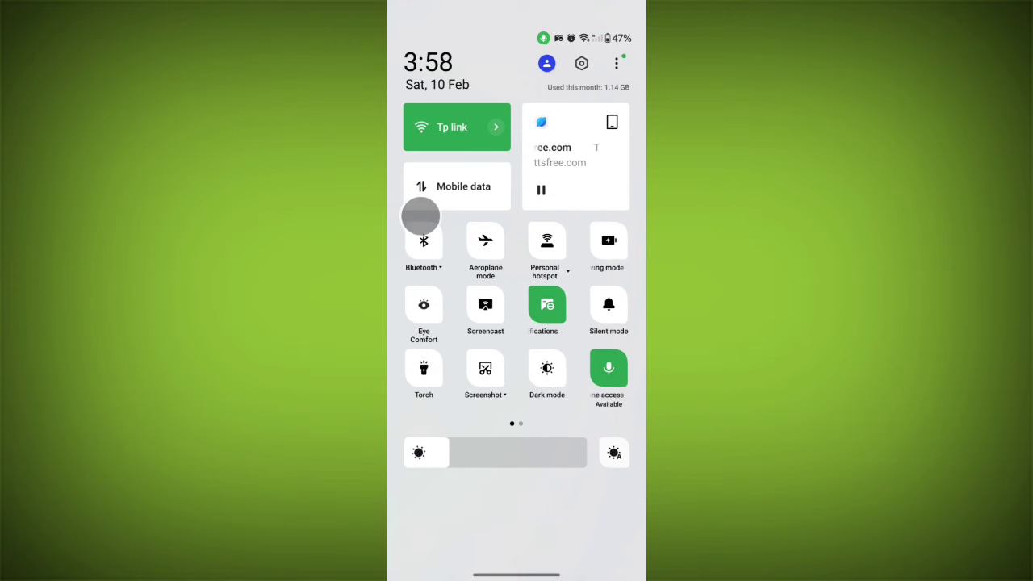